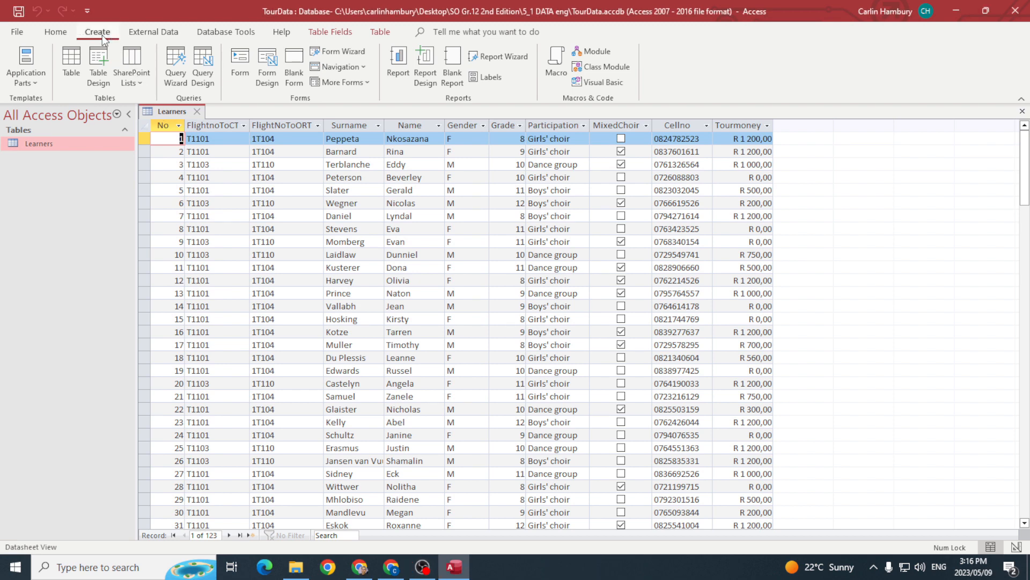
Step: Start a Report Wizard on the Learners table with Name, Surname, Gender and Grade
click(502, 57)
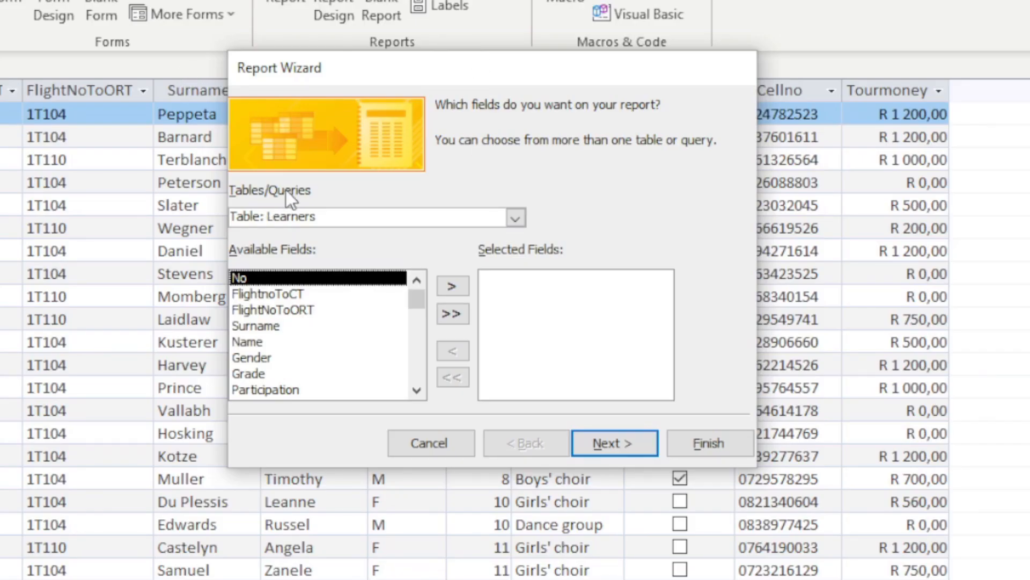
mouse_move(323, 214)
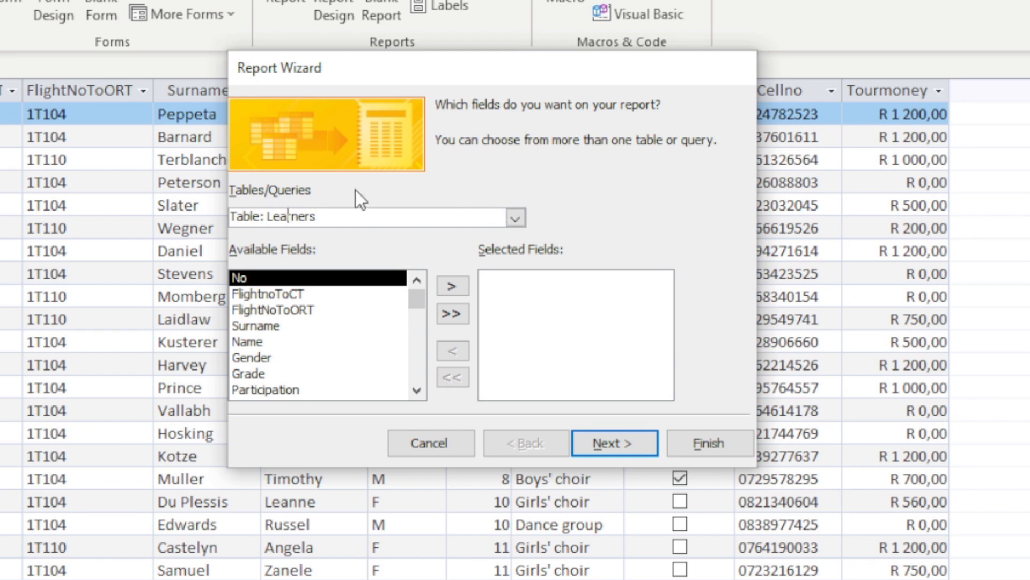
mouse_move(286, 361)
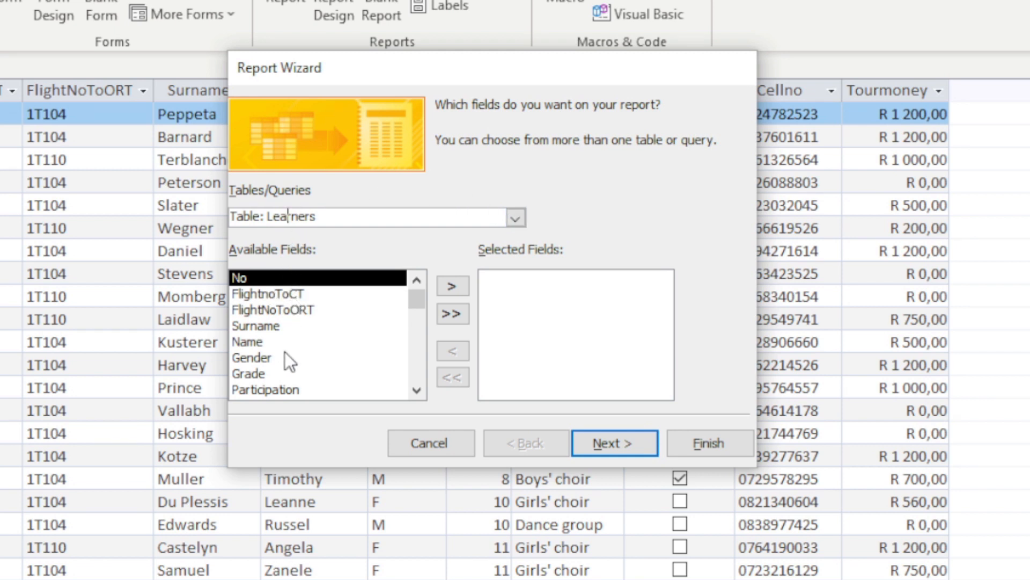
click(453, 285)
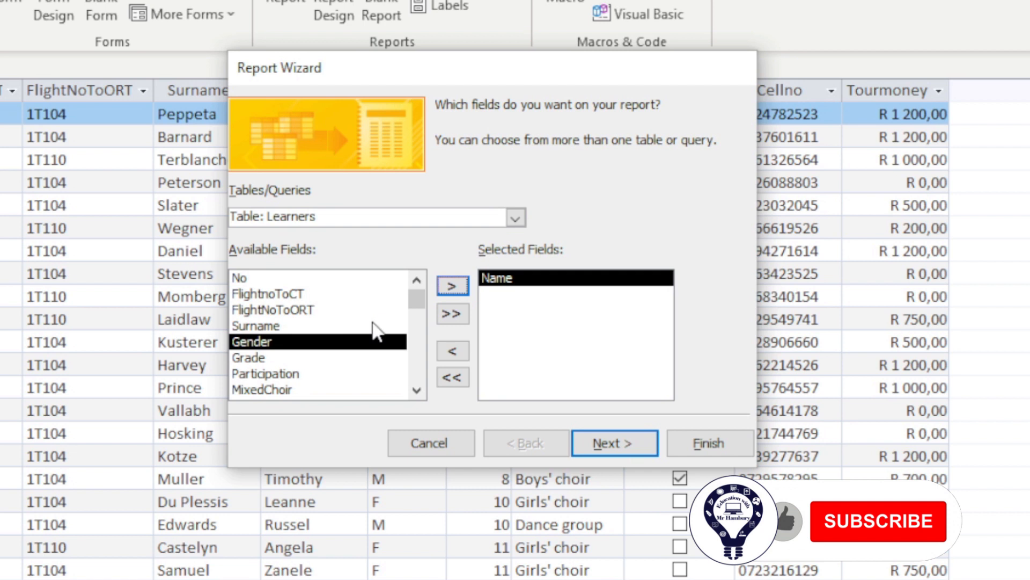
click(453, 285)
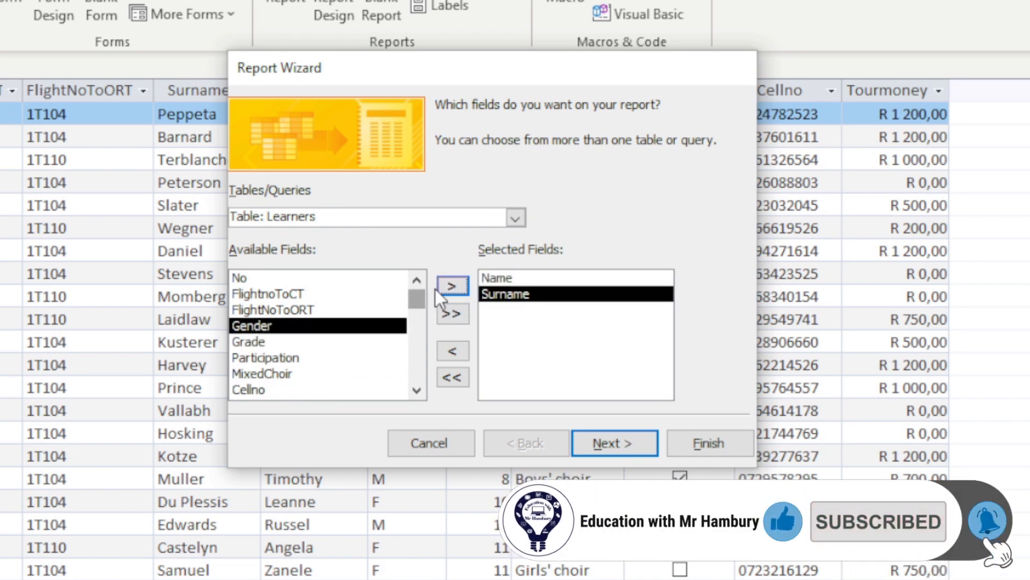
click(453, 285)
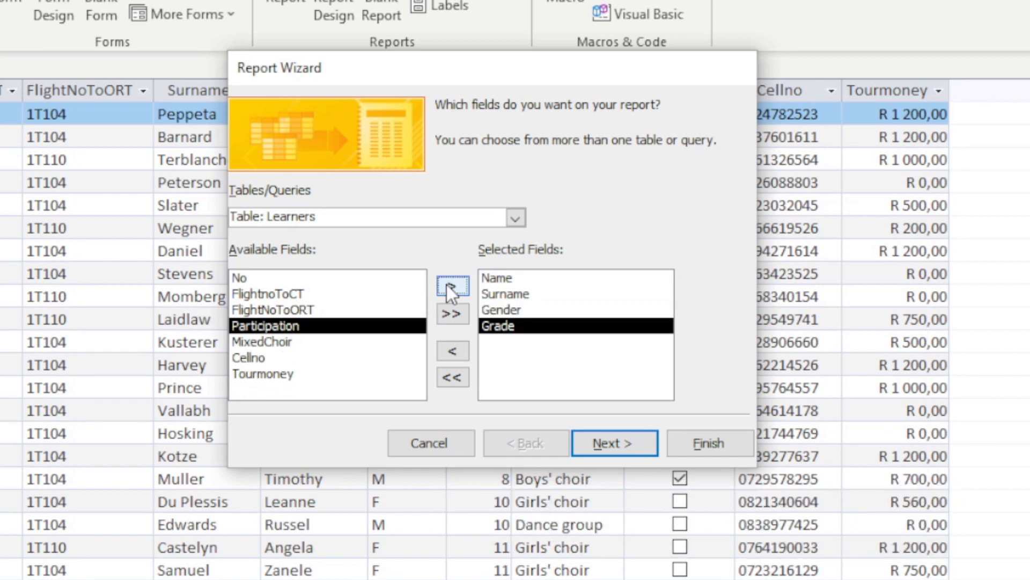
mouse_move(598, 446)
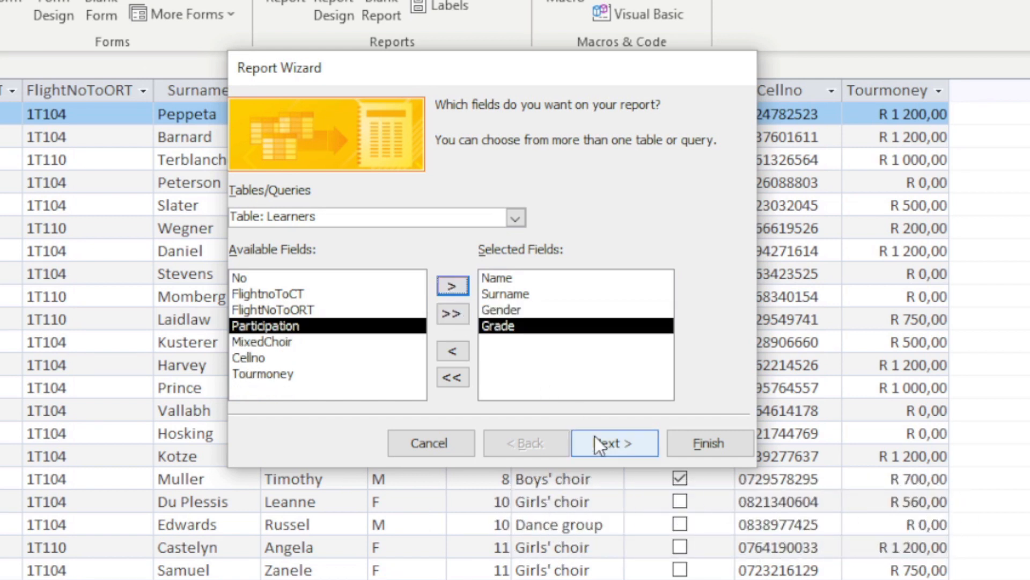
click(613, 442)
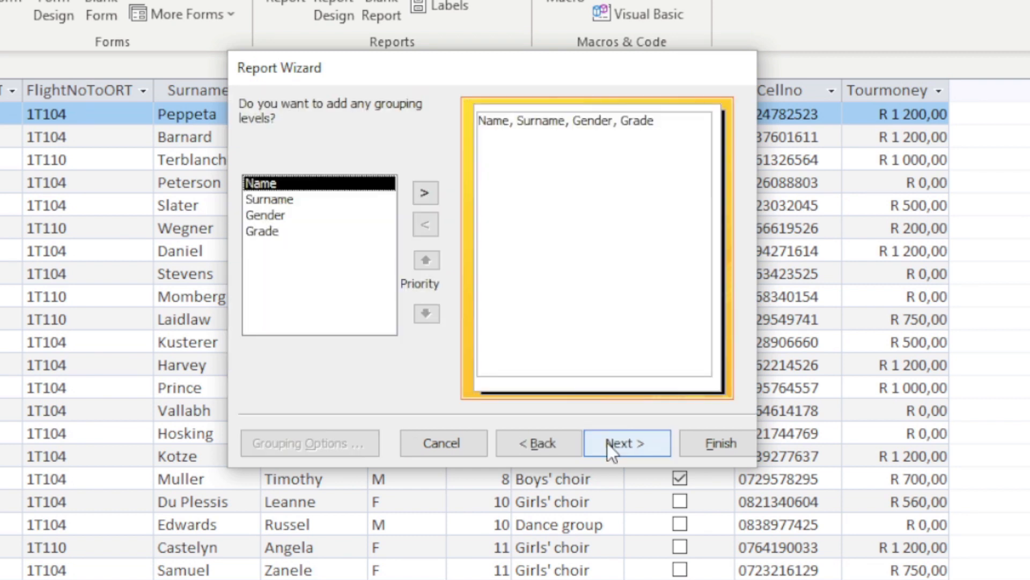
mouse_move(380, 124)
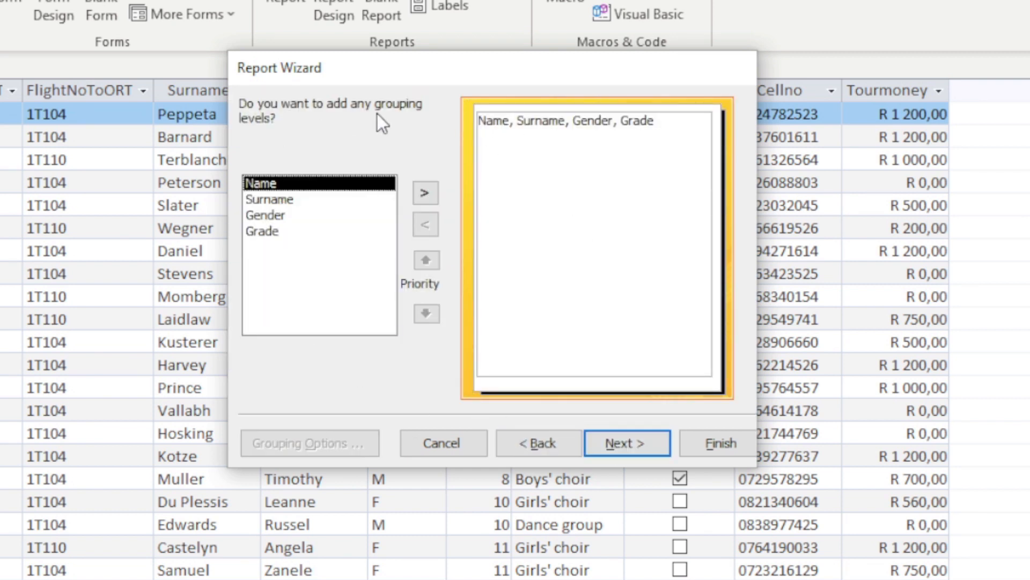
mouse_move(433, 172)
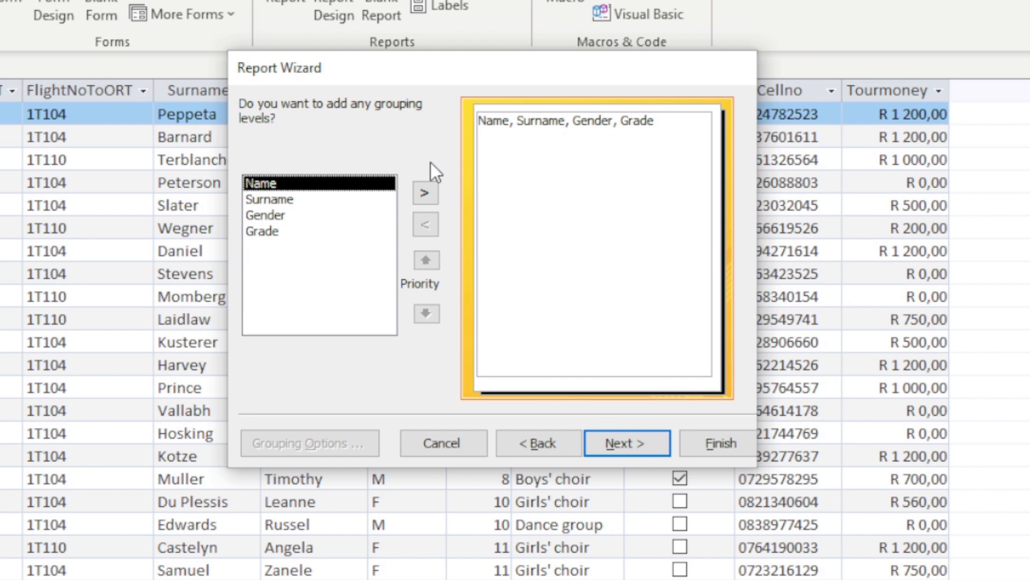
mouse_move(304, 124)
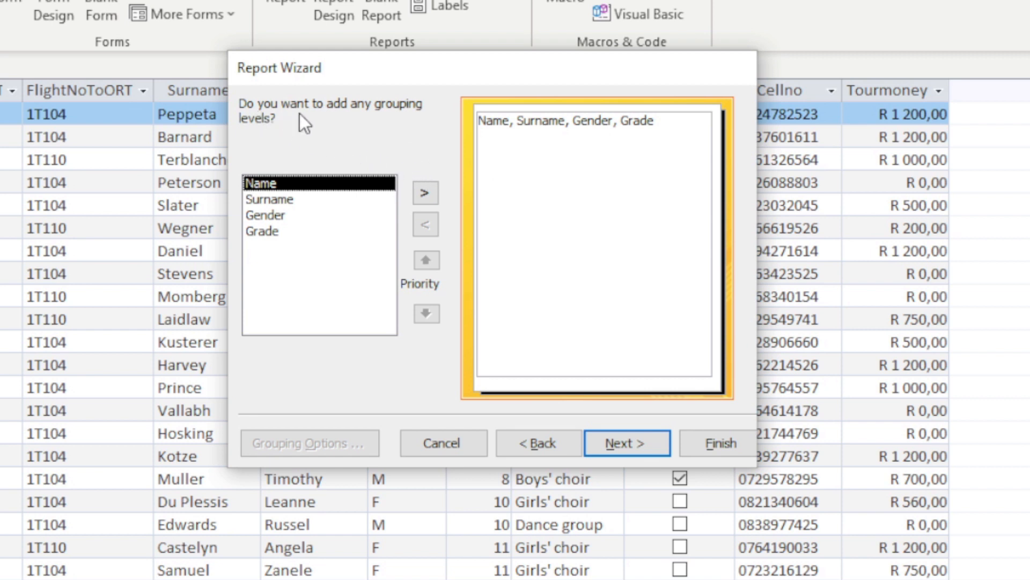
mouse_move(270, 144)
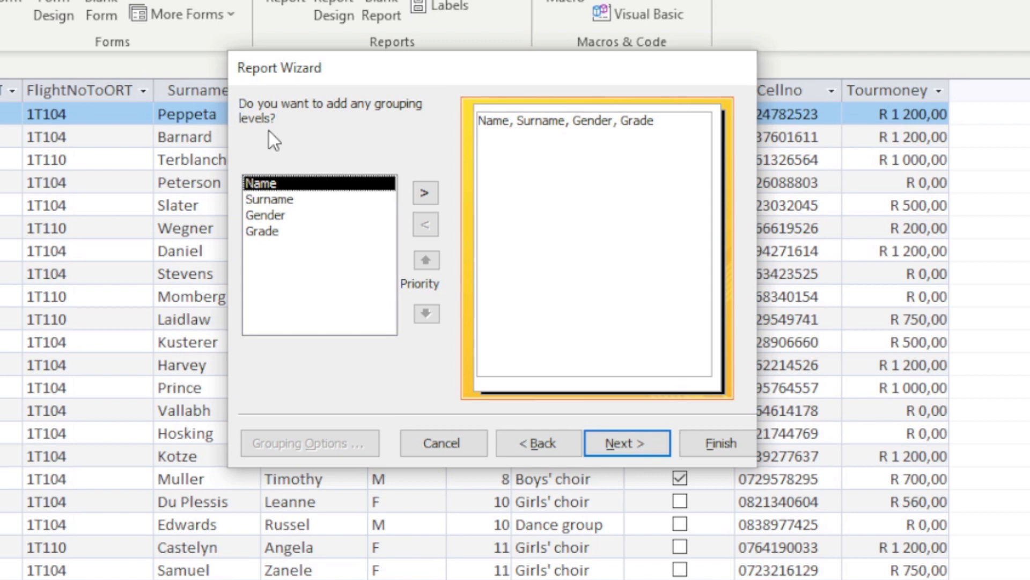
Step: Add Grade as the report's grouping level
click(270, 231)
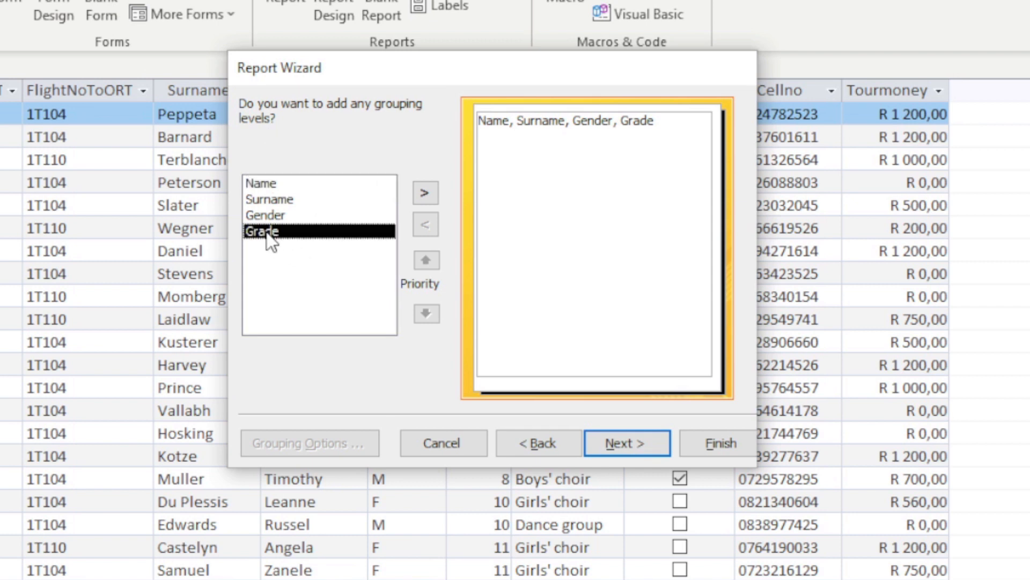
click(426, 193)
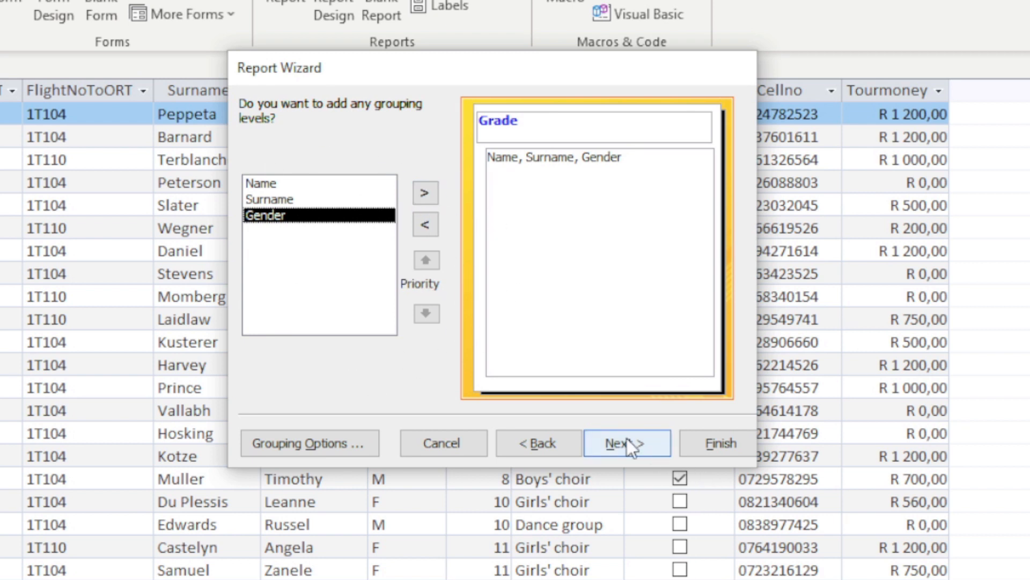
click(627, 443)
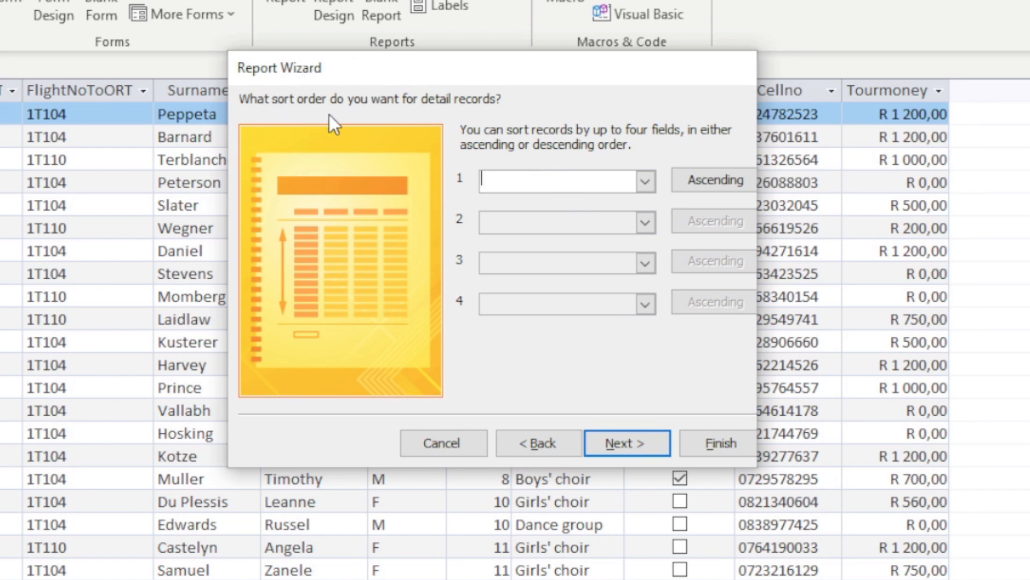
Step: Sort learners by Surname ascending and finish the report titled Learners in preview
click(645, 181)
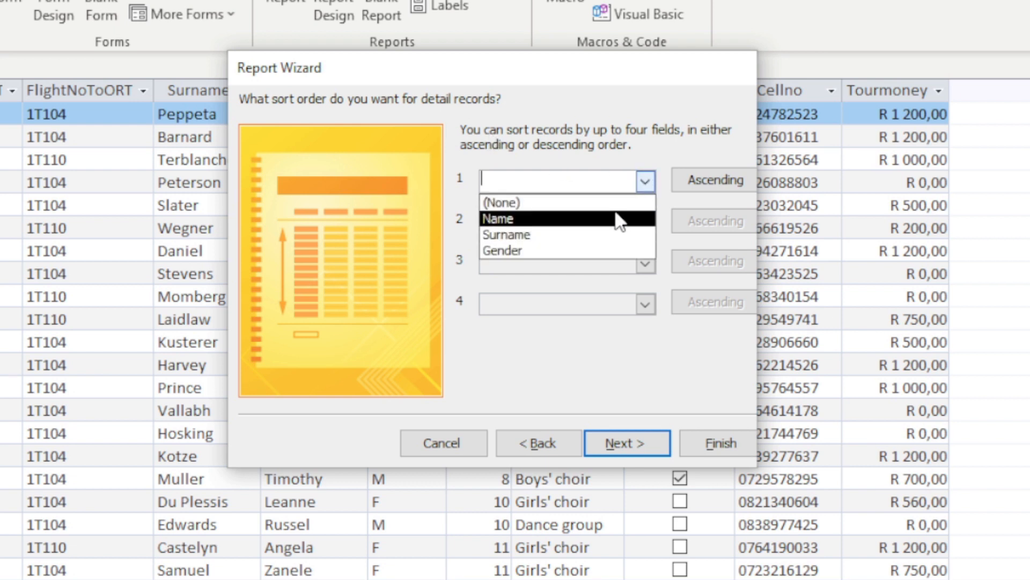
click(507, 234)
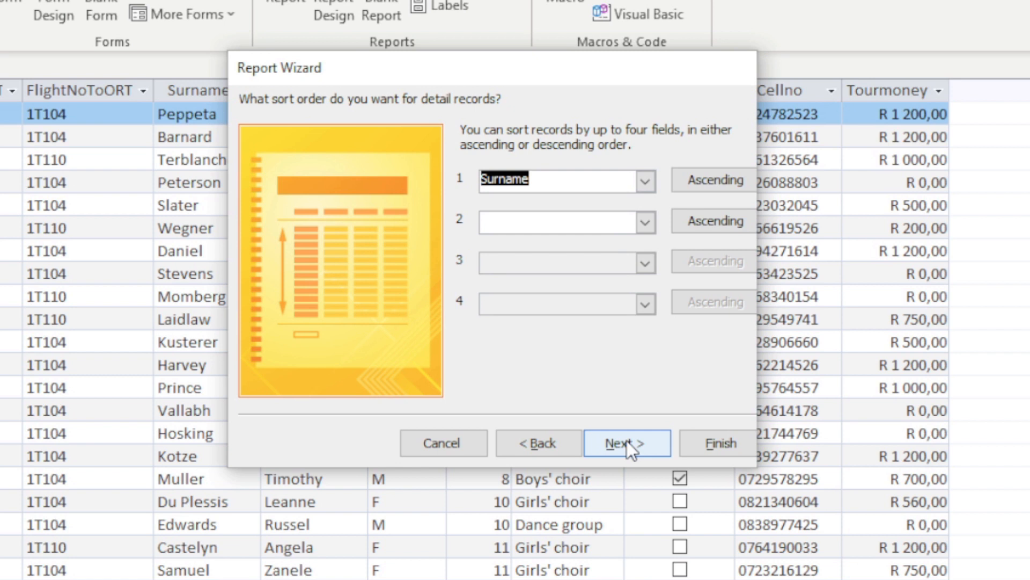
click(626, 443)
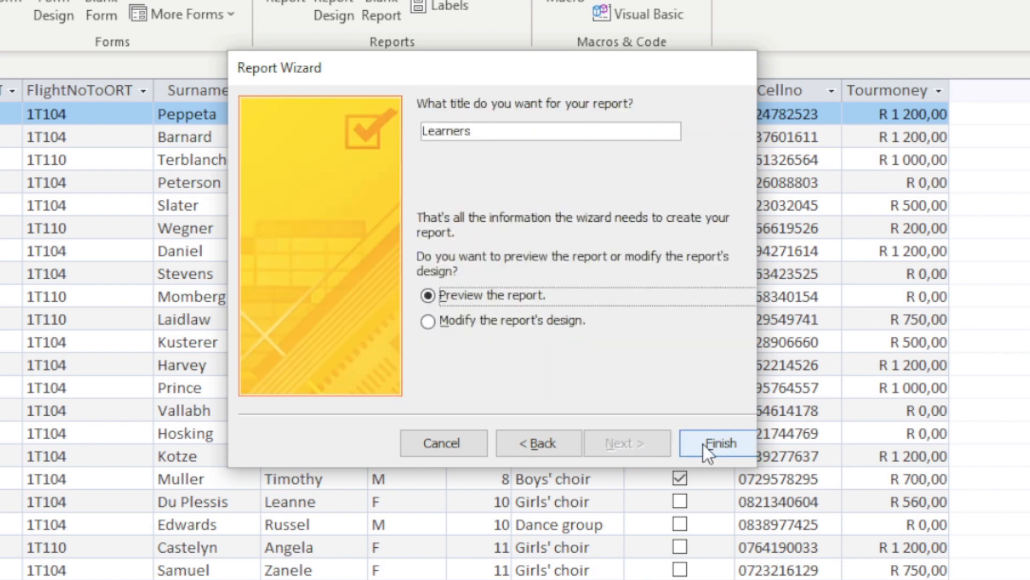
click(721, 443)
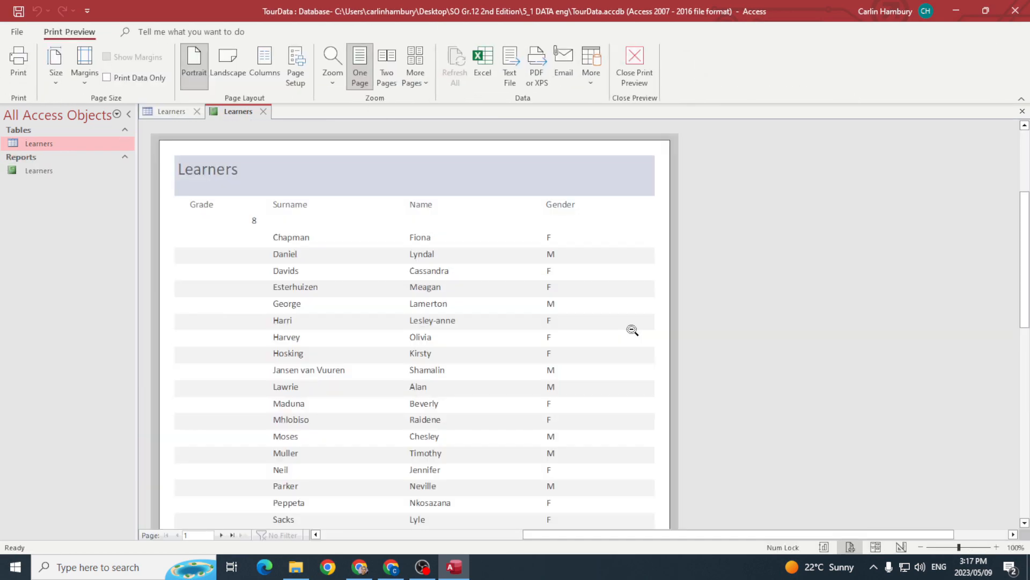
Step: Switch to the VisualArts database and scroll its object list
click(38, 171)
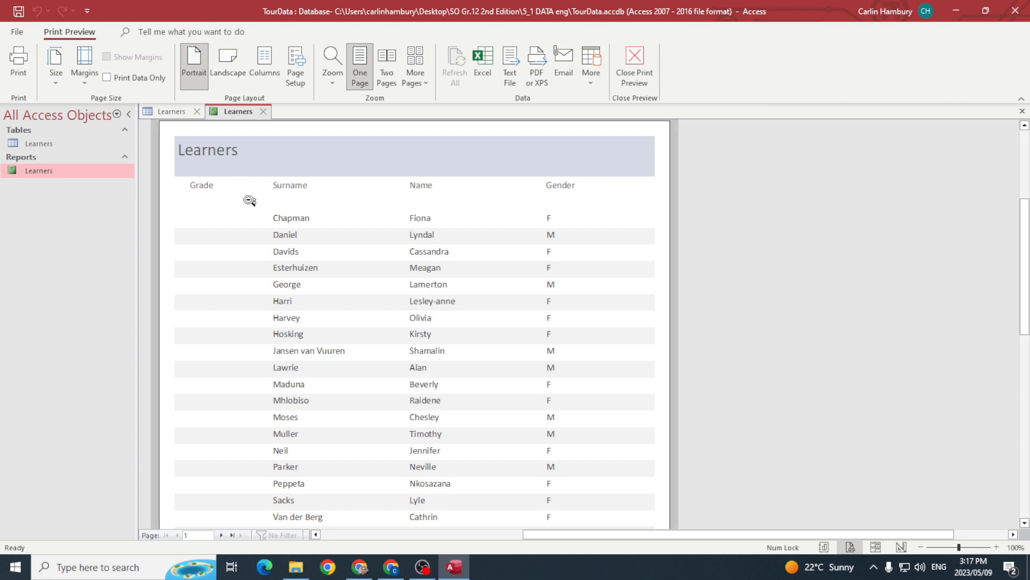
scroll(down, 3)
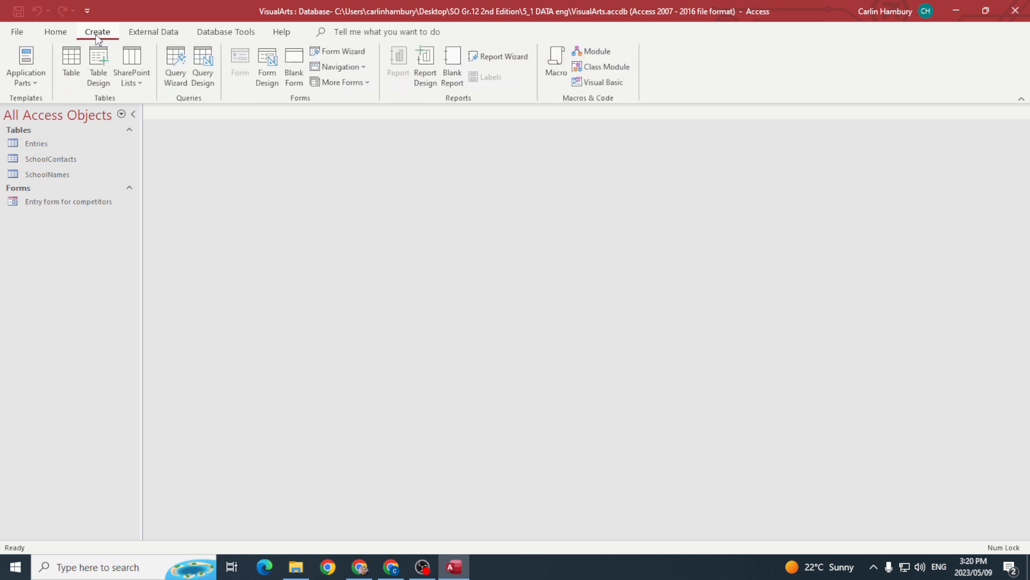
Step: Start a Report Wizard on the Entries table with No, Category and Price
click(503, 56)
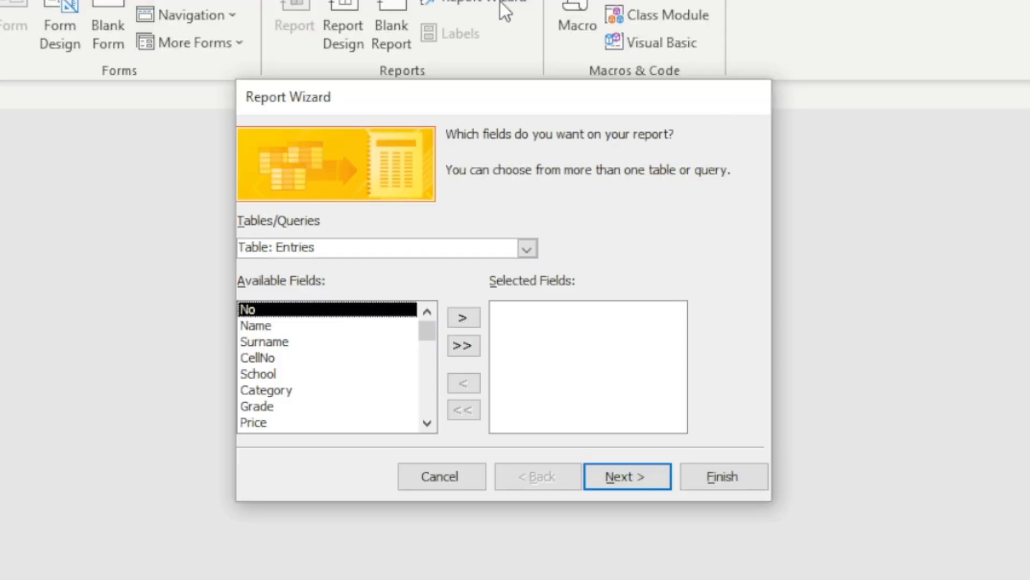
mouse_move(278, 313)
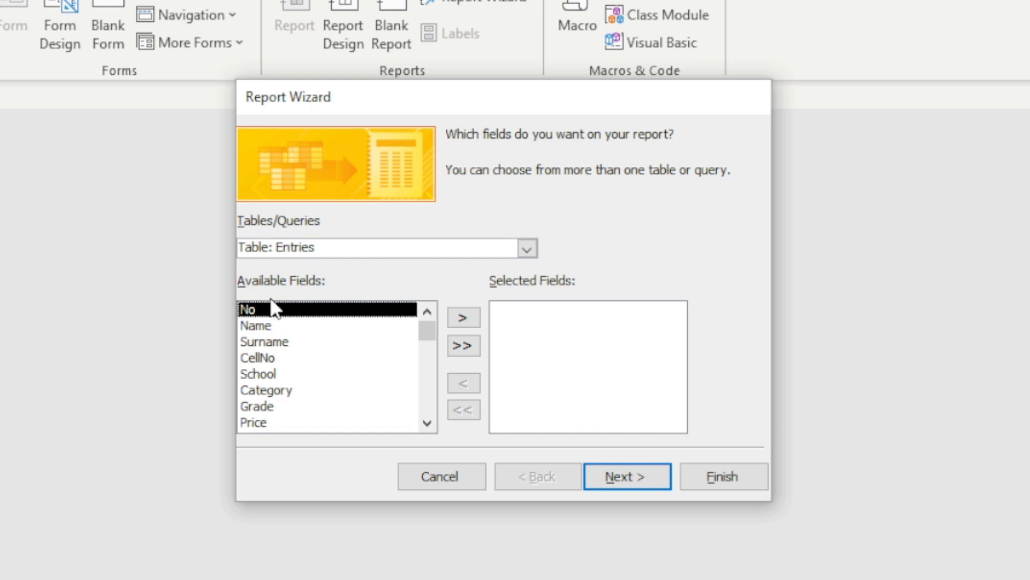
click(464, 317)
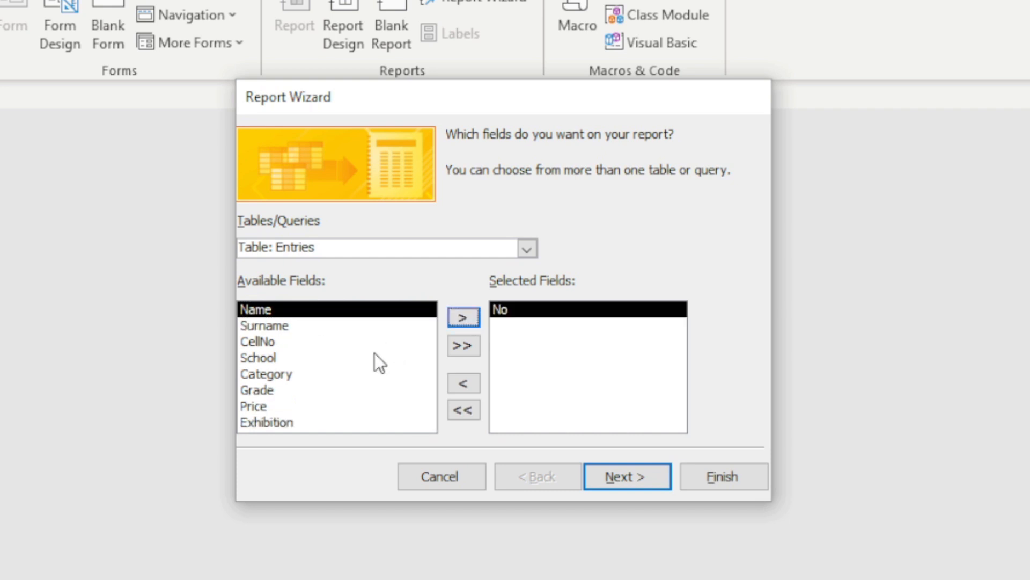
click(463, 316)
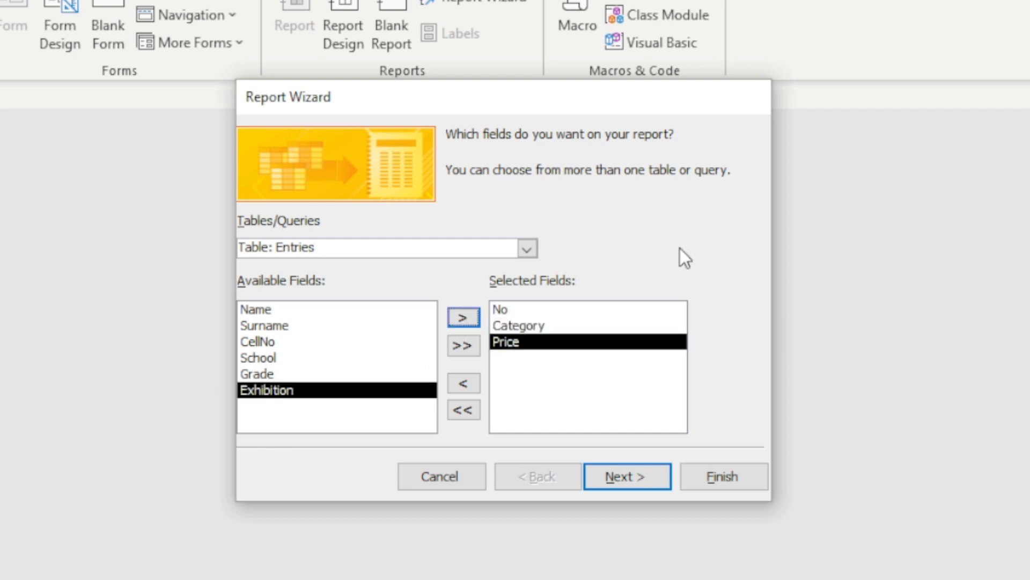
click(639, 476)
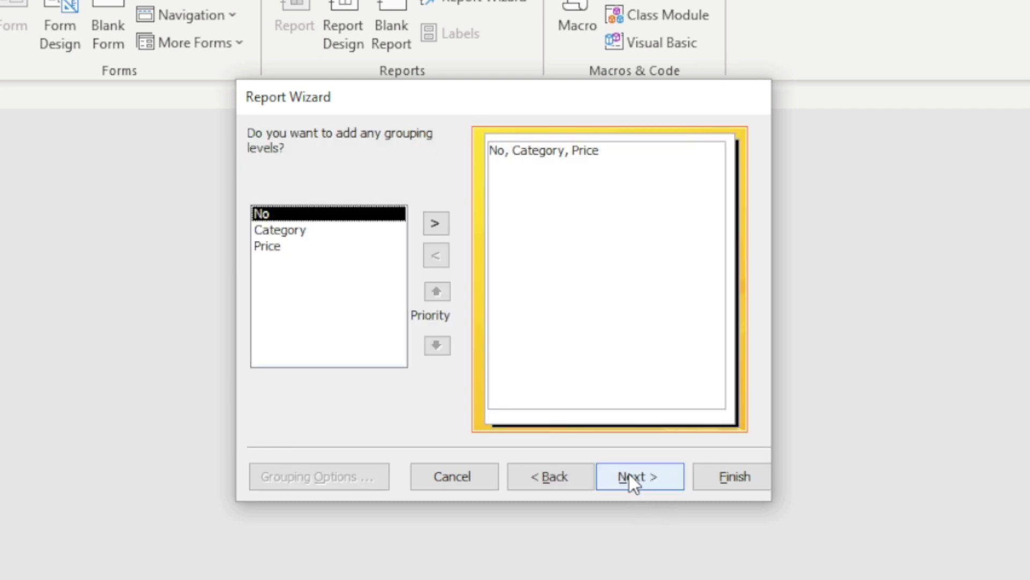
Step: Add Category as the report's grouping level
click(290, 230)
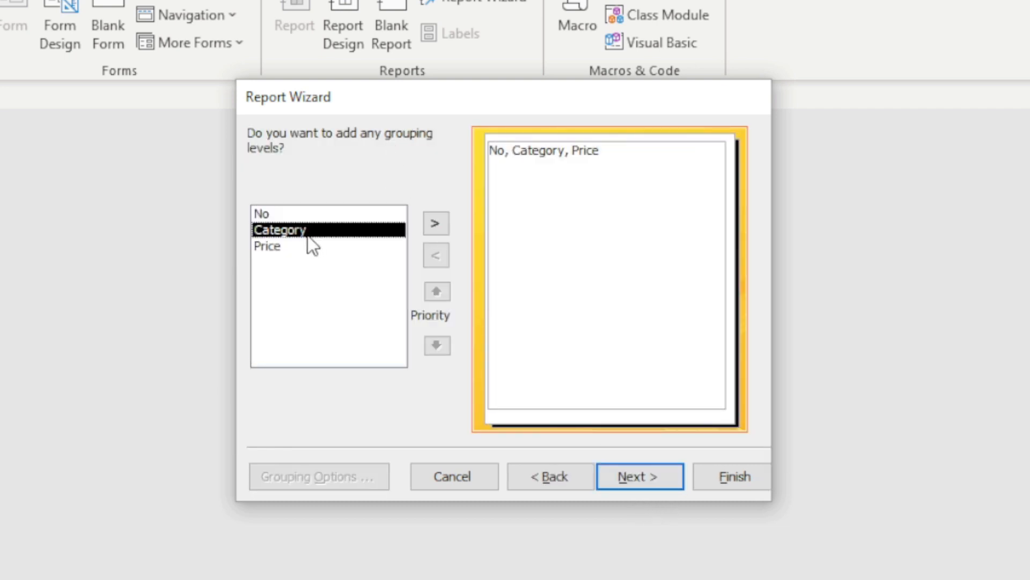
click(436, 223)
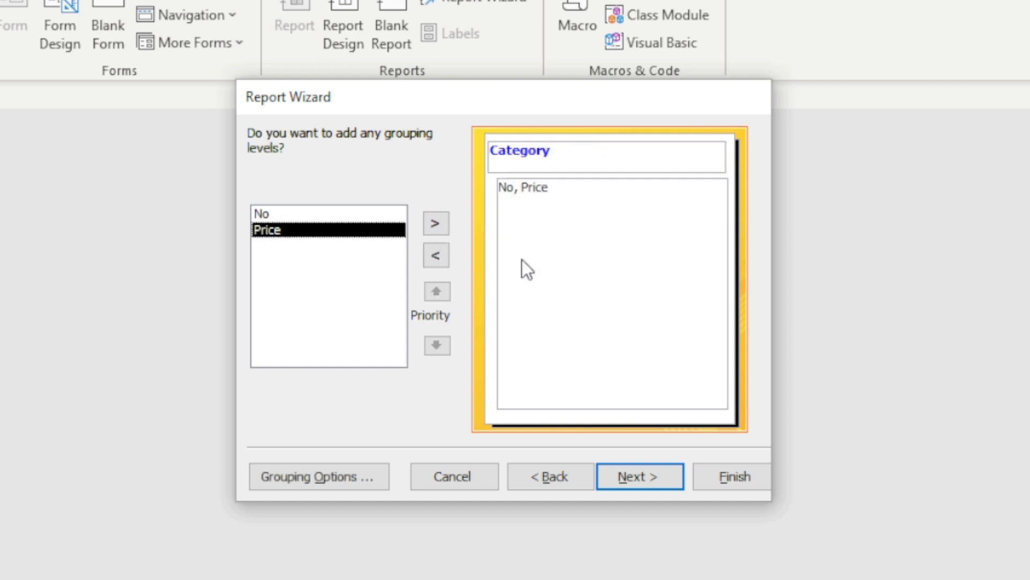
mouse_move(617, 468)
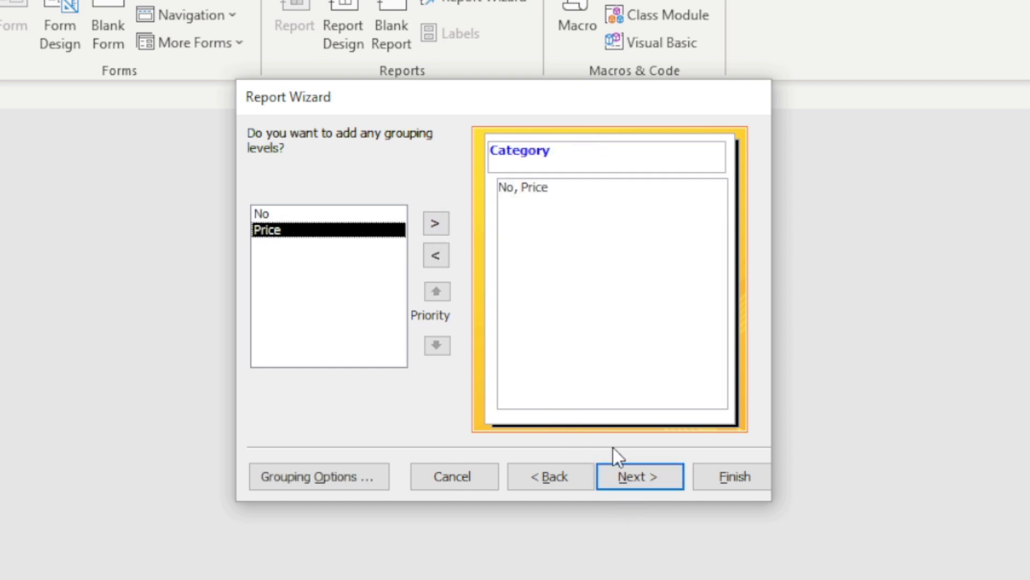
click(639, 476)
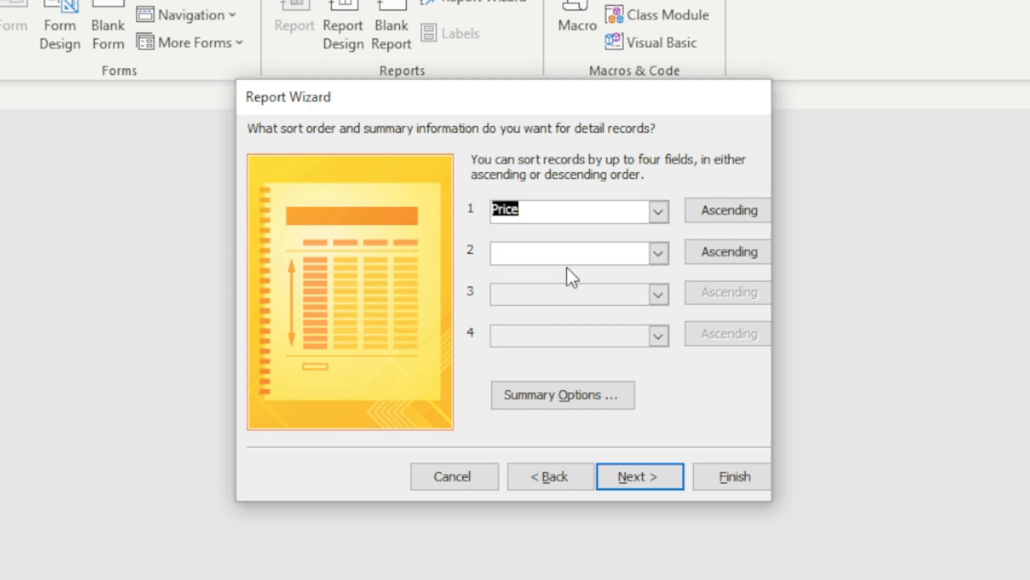
Step: Sort Price descending, keep Stepped Portrait layout, and finish the Entries report
click(728, 209)
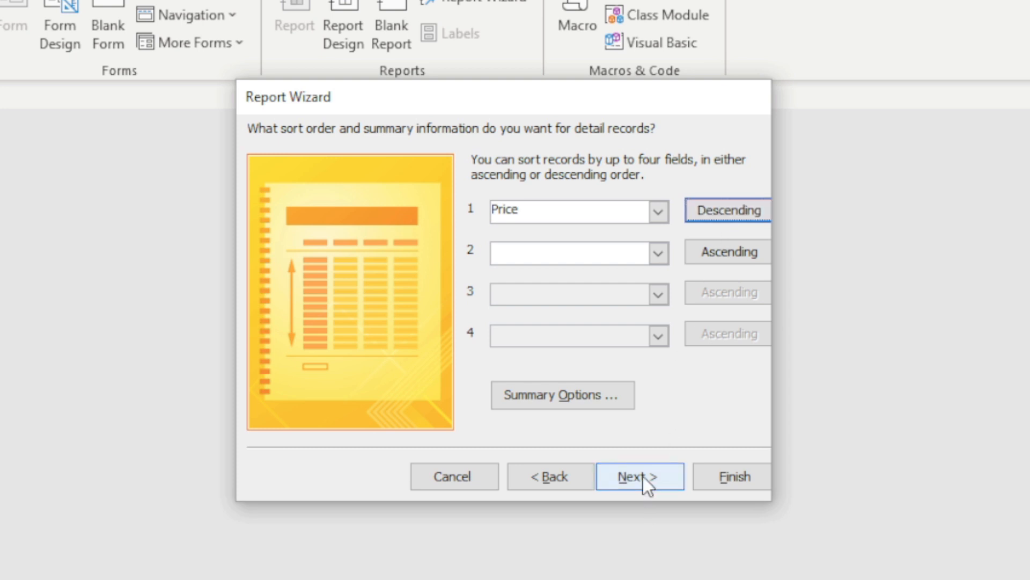
click(641, 476)
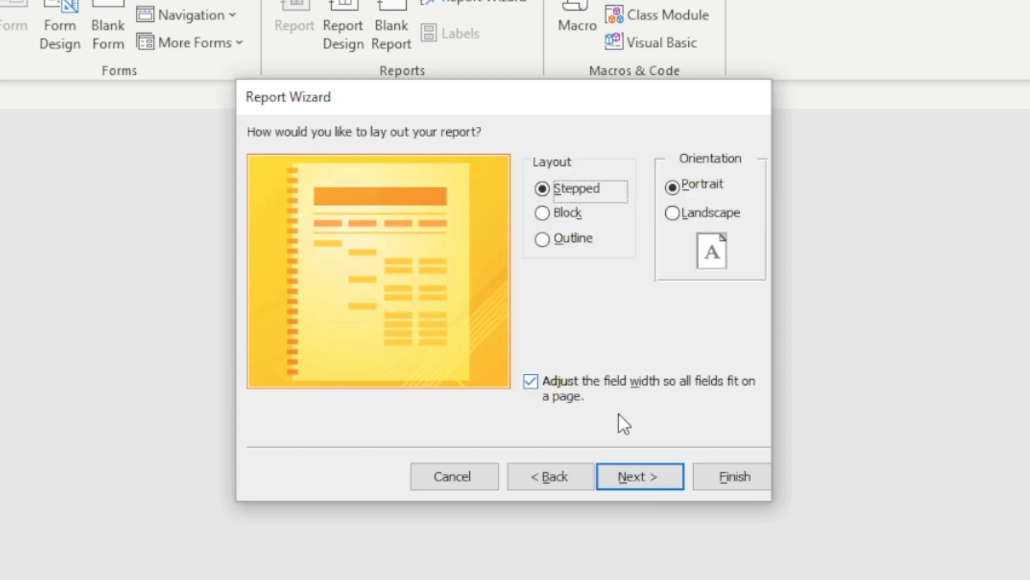
mouse_move(421, 314)
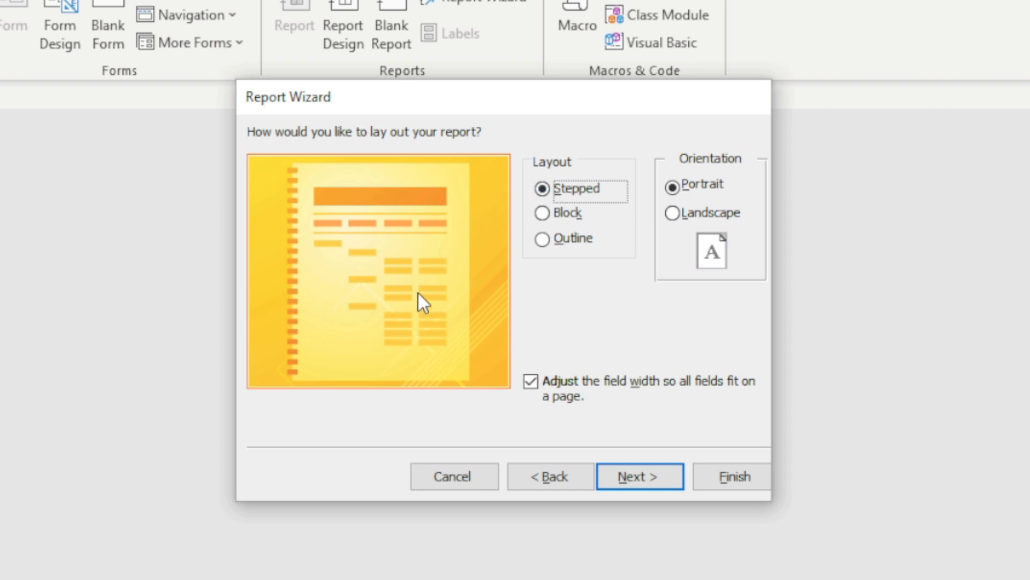
mouse_move(672, 214)
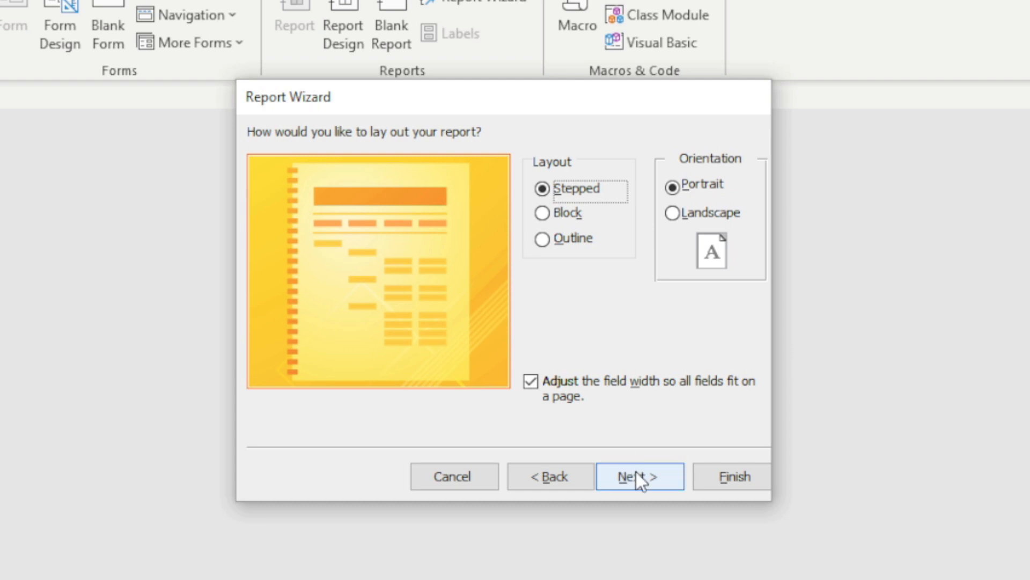
click(640, 476)
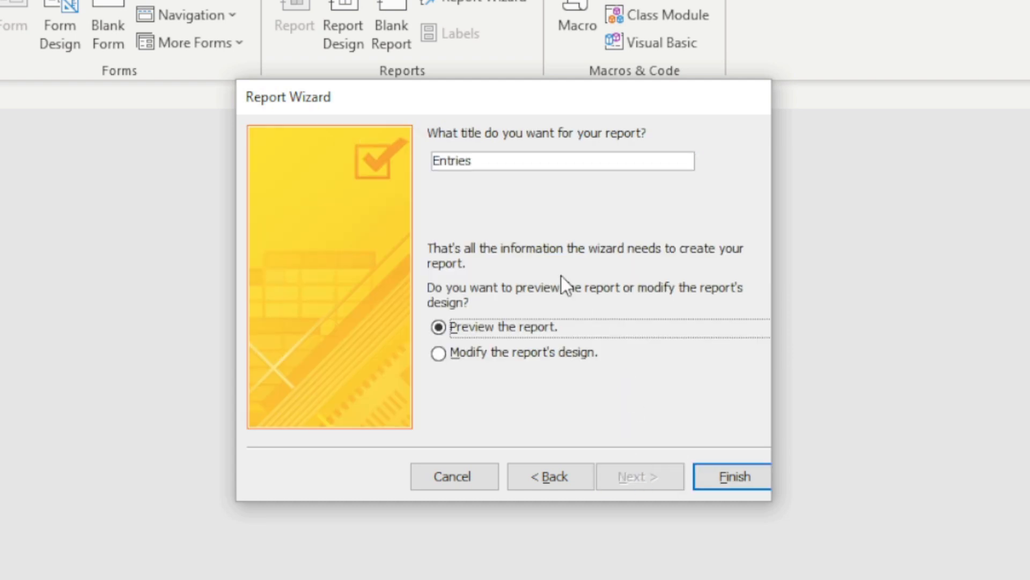
click(519, 161)
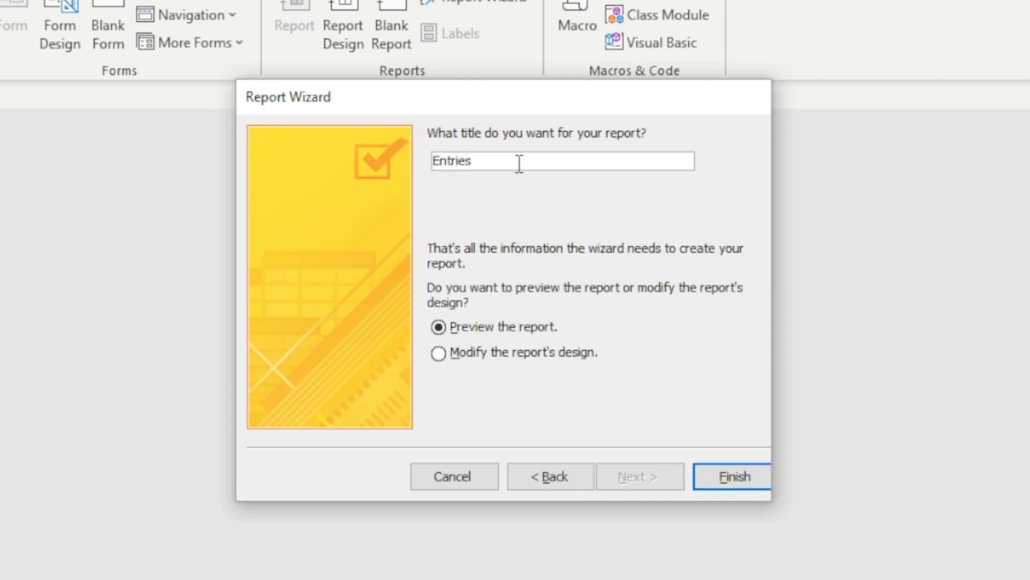
click(737, 476)
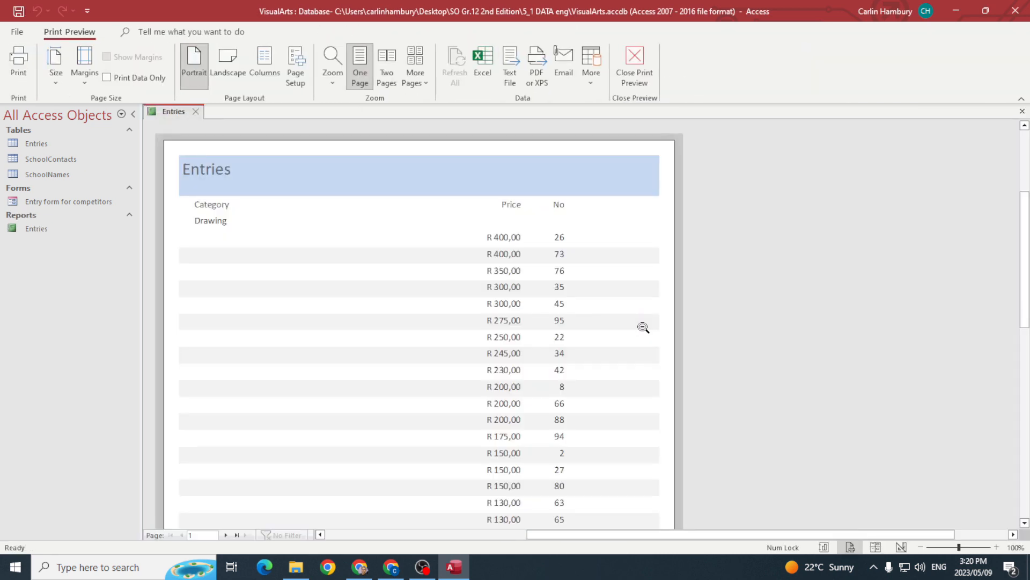
scroll(down, 3)
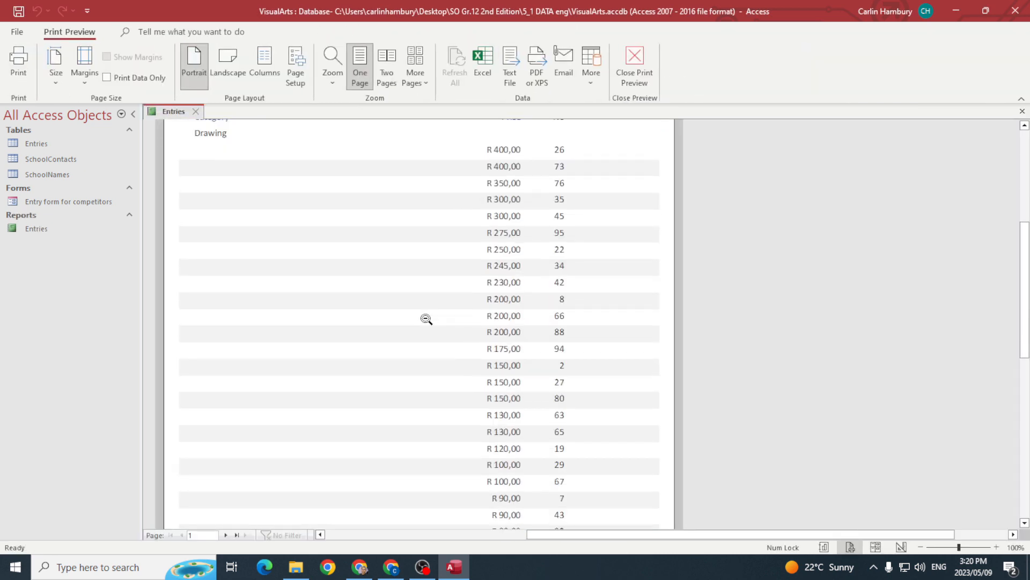
scroll(down, 3)
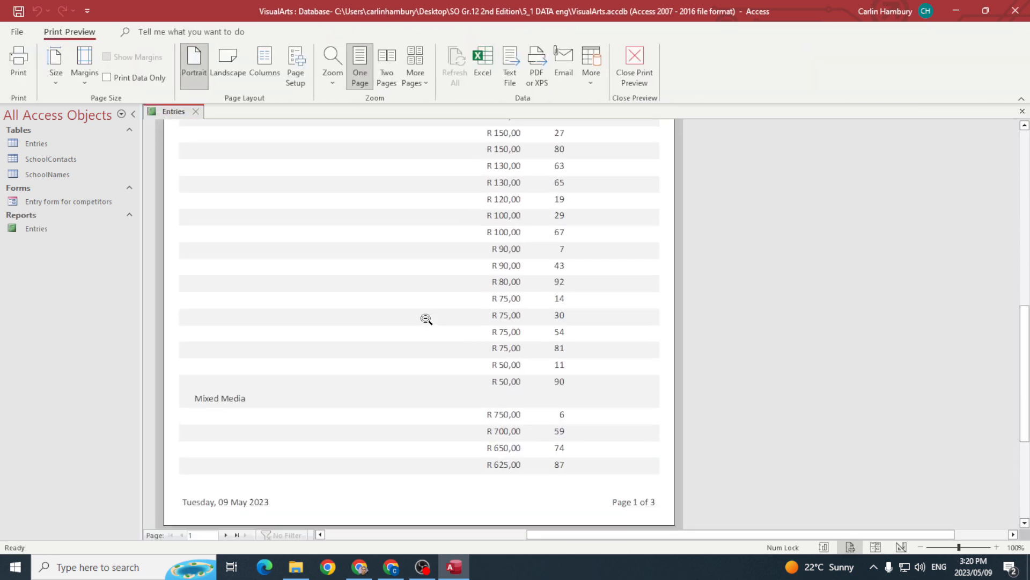